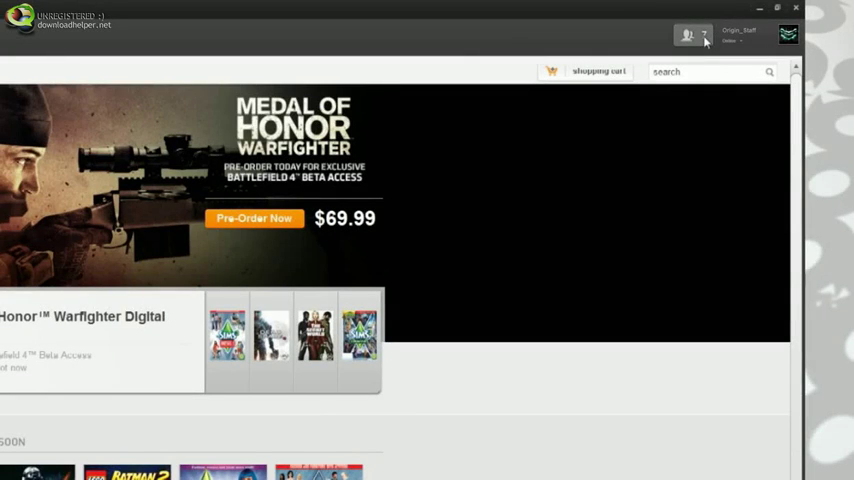
Step: Bring up Application Settings on the General options from the Origin menu
{"action": "left_click", "coordinate": [688, 34]}
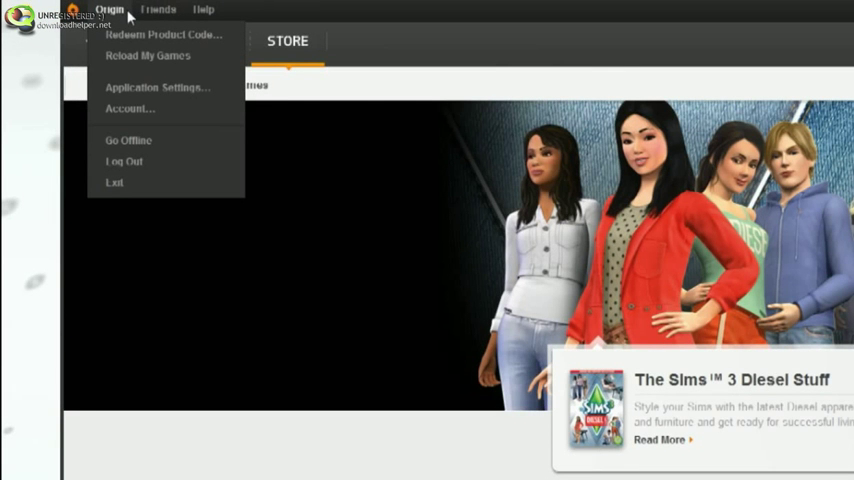
{"action": "mouse_move", "coordinate": [124, 48]}
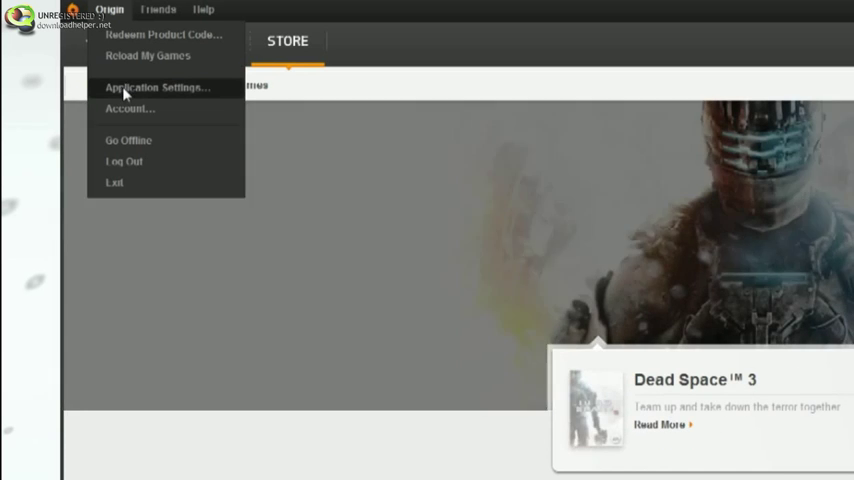
{"action": "mouse_move", "coordinate": [140, 120]}
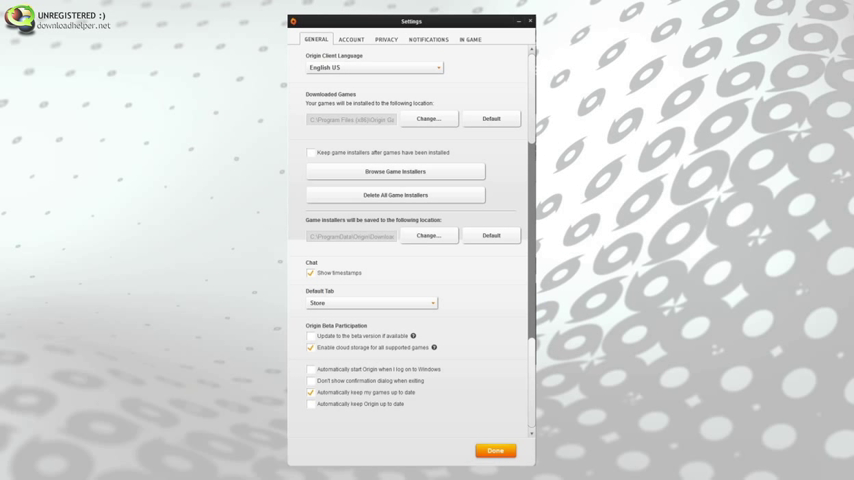
Step: Close Settings and show the Avatar Gallery via Friends > Change Avatar
{"action": "left_click", "coordinate": [496, 450]}
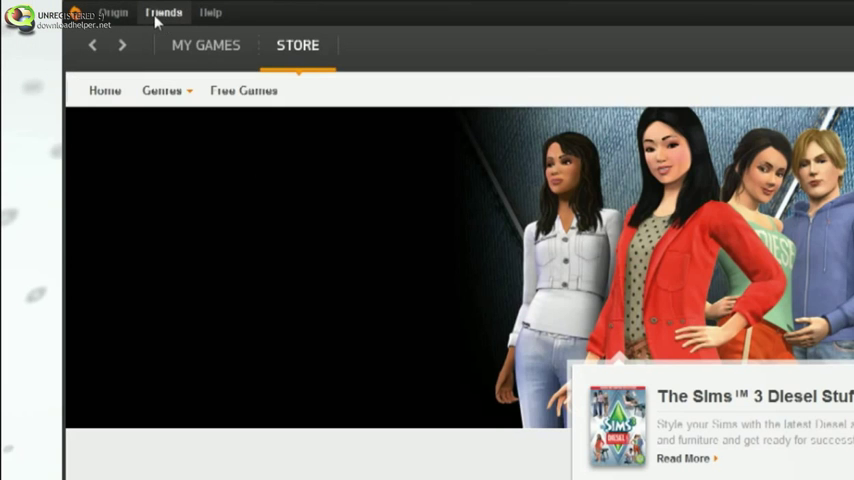
{"action": "left_click", "coordinate": [164, 12]}
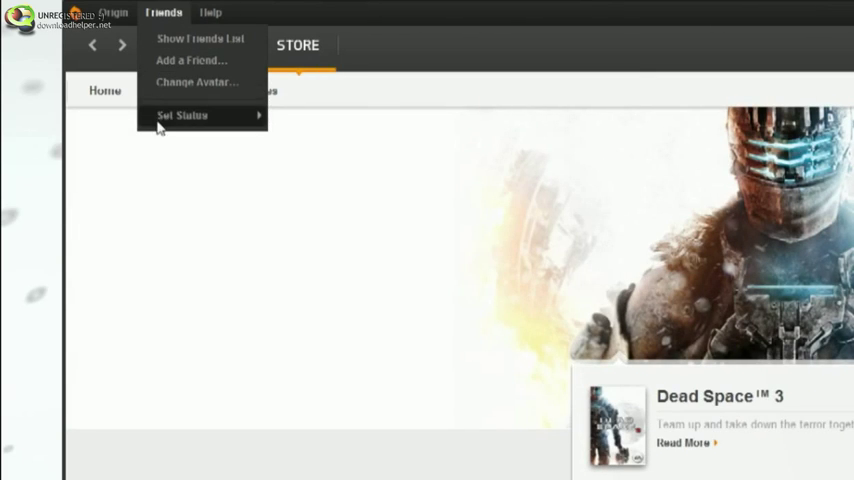
{"action": "left_click", "coordinate": [196, 82]}
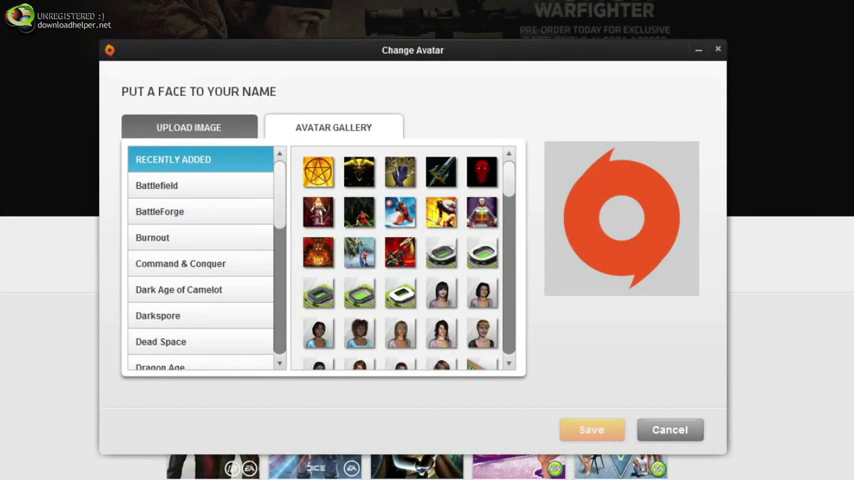
{"action": "left_click", "coordinate": [668, 428]}
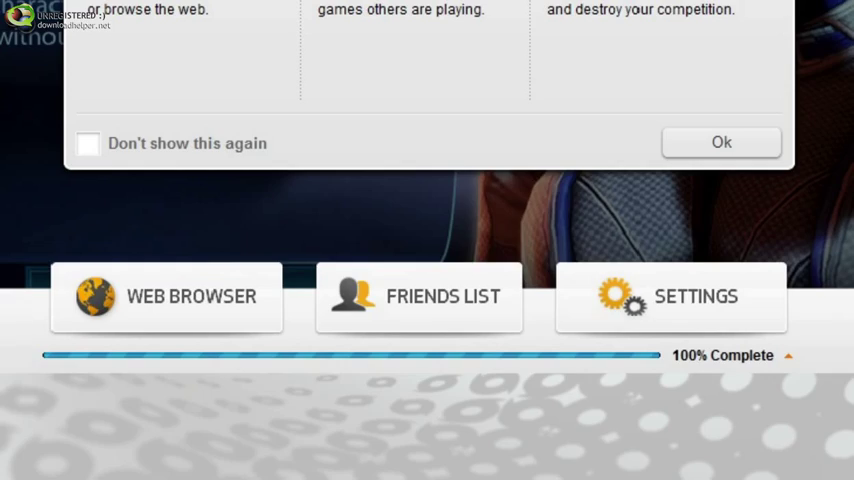
Step: Dismiss the overlay welcome note with Ok and return to the store front page
{"action": "left_click", "coordinate": [720, 142]}
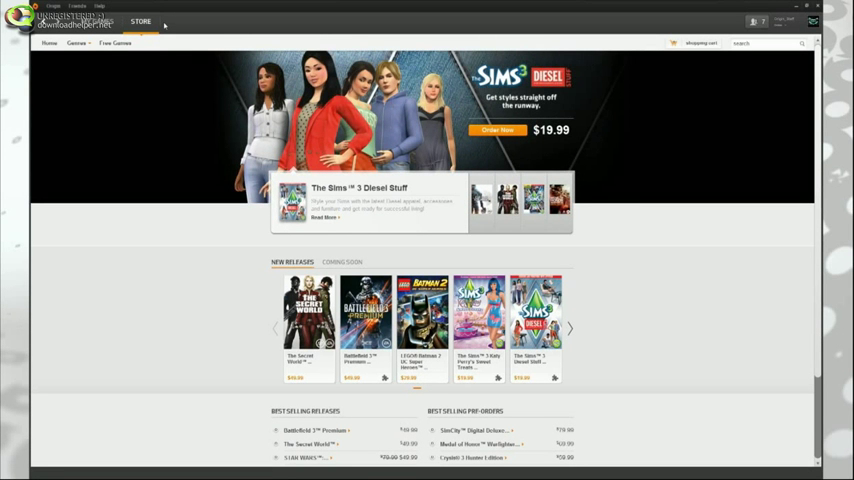
{"action": "left_click", "coordinate": [100, 8]}
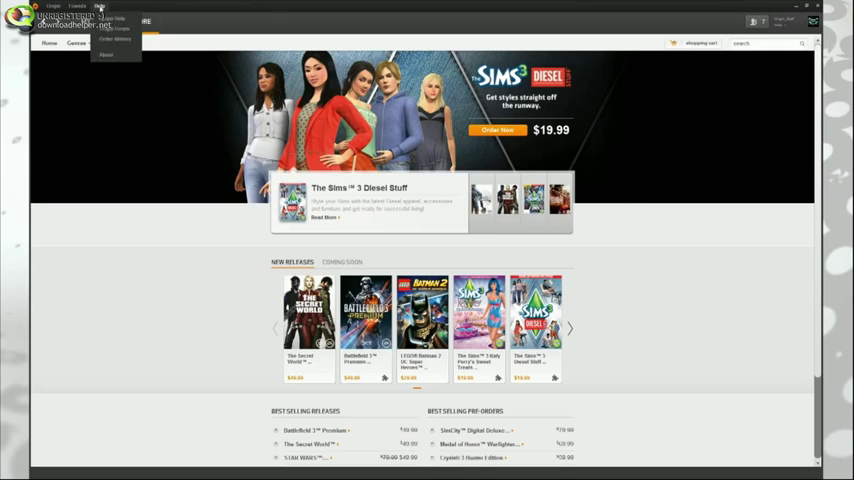